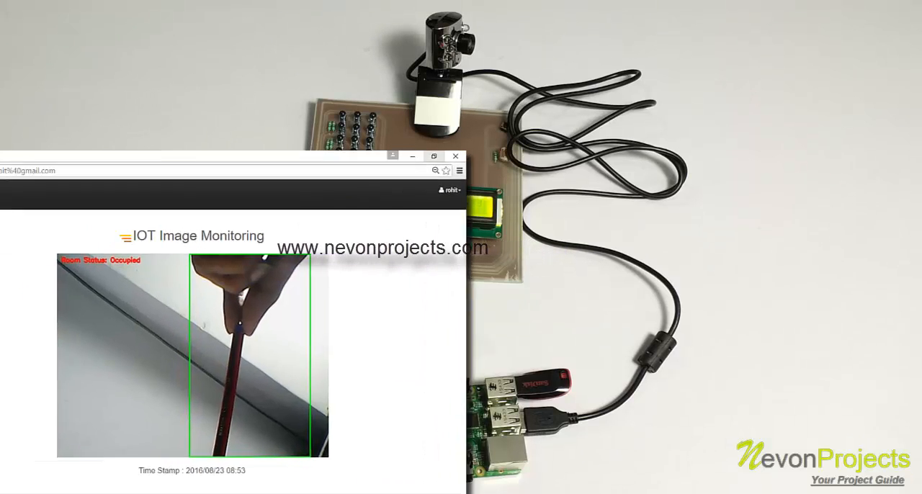
click(434, 156)
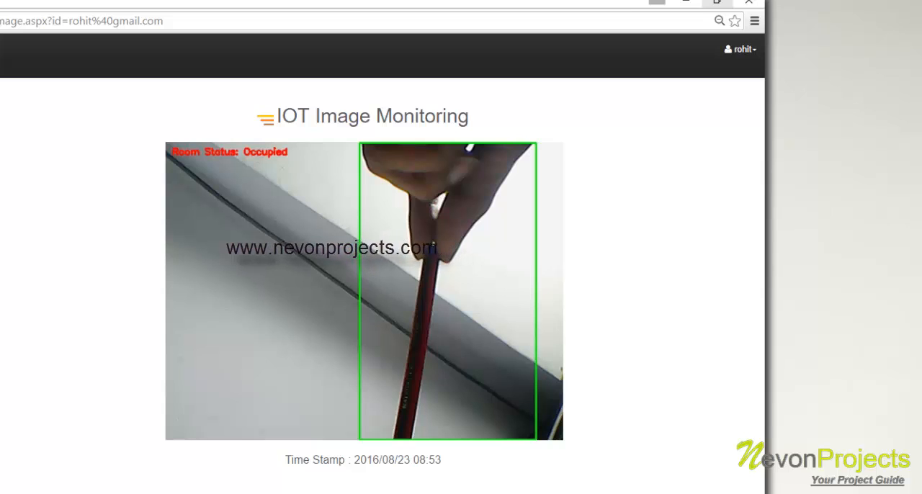